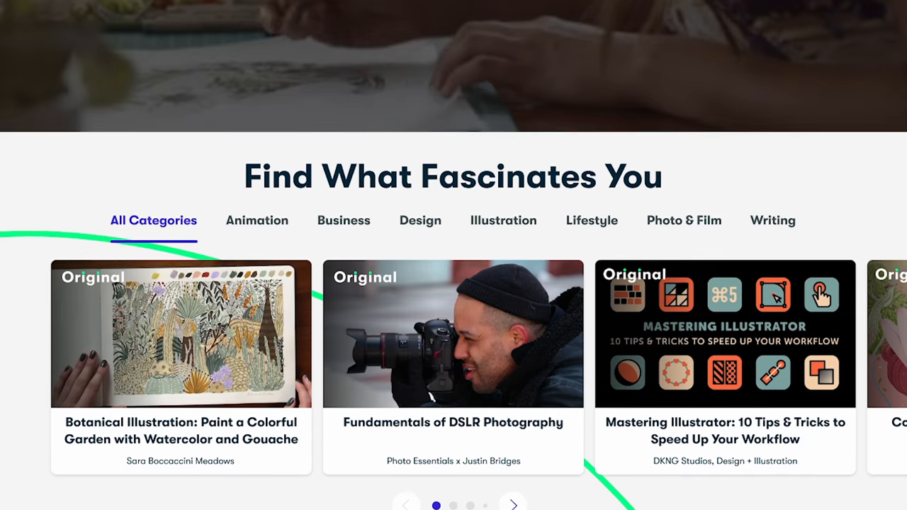
- Run the search for Cinema 4D classes and browse down through the result grid
scroll("down", 3)
type("Cinema")
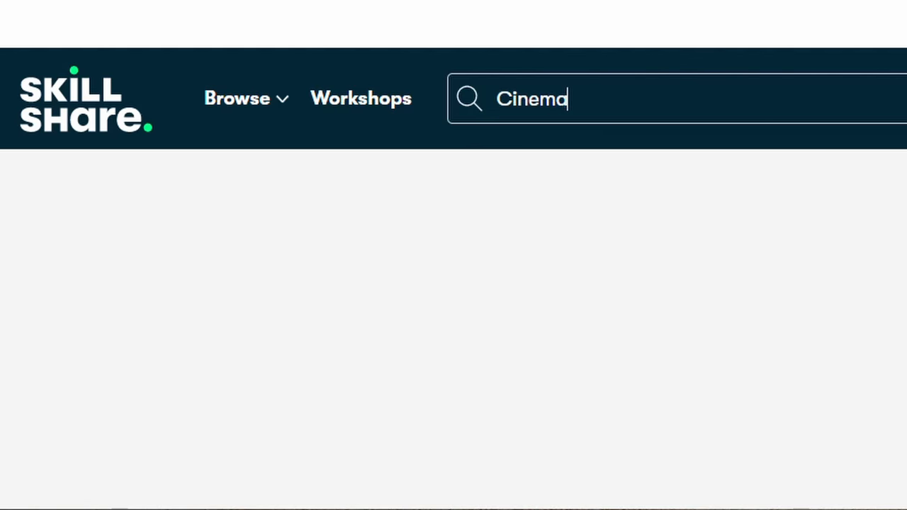
key("Enter")
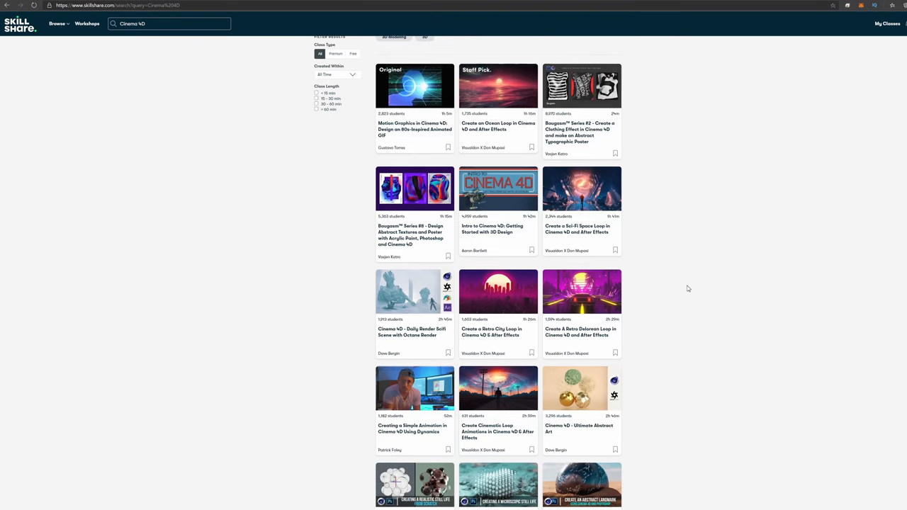
scroll("down", 3)
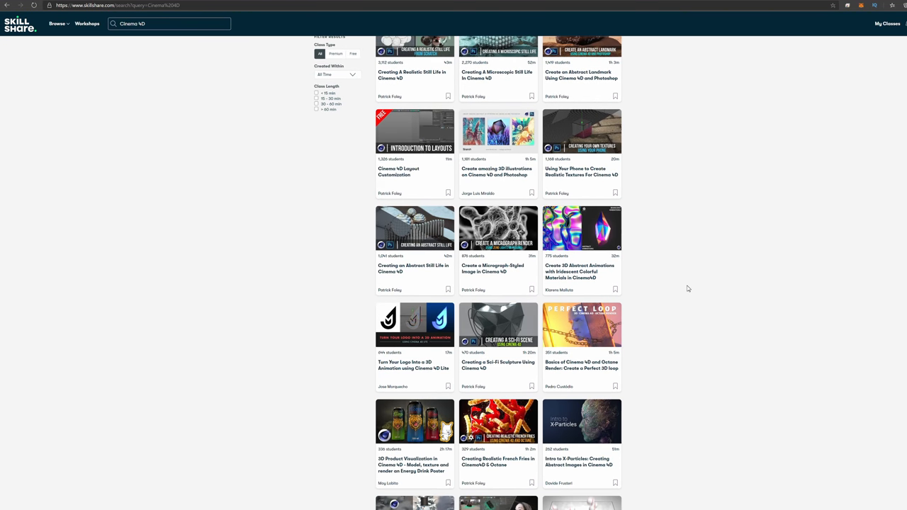
scroll("down", 3)
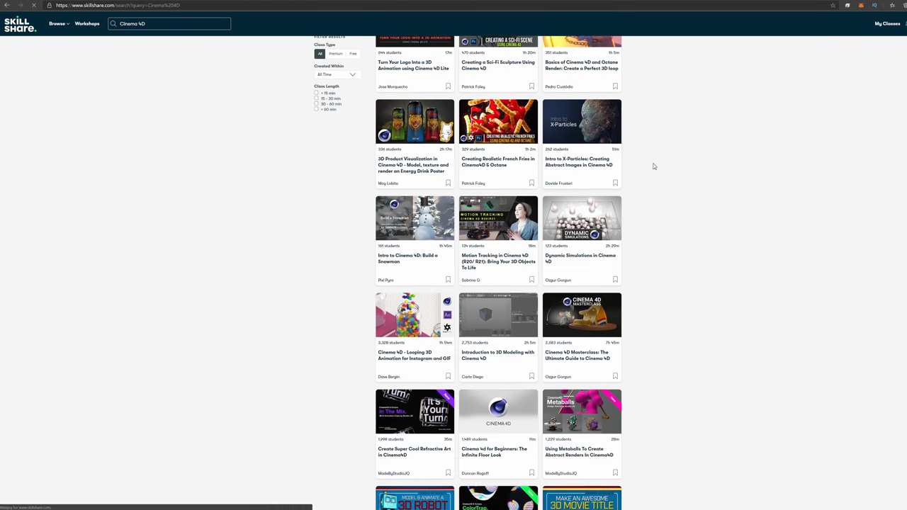
- Open the Intro to X-Particles class and start Premium sign-up to reach checkout
left_click(581, 122)
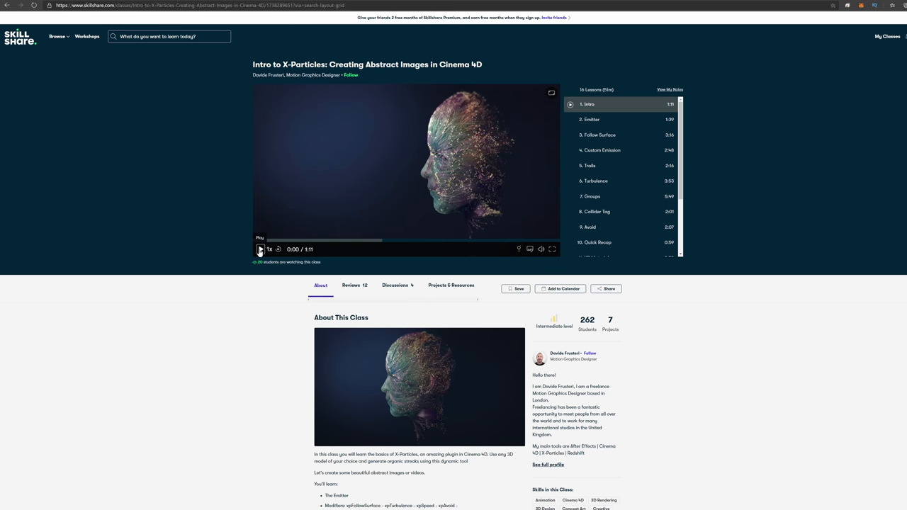
left_click(261, 249)
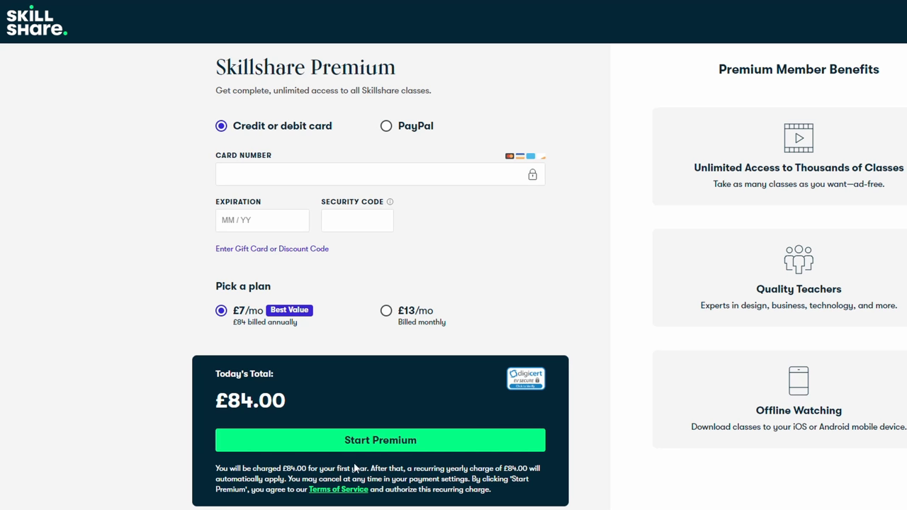
left_click(385, 310)
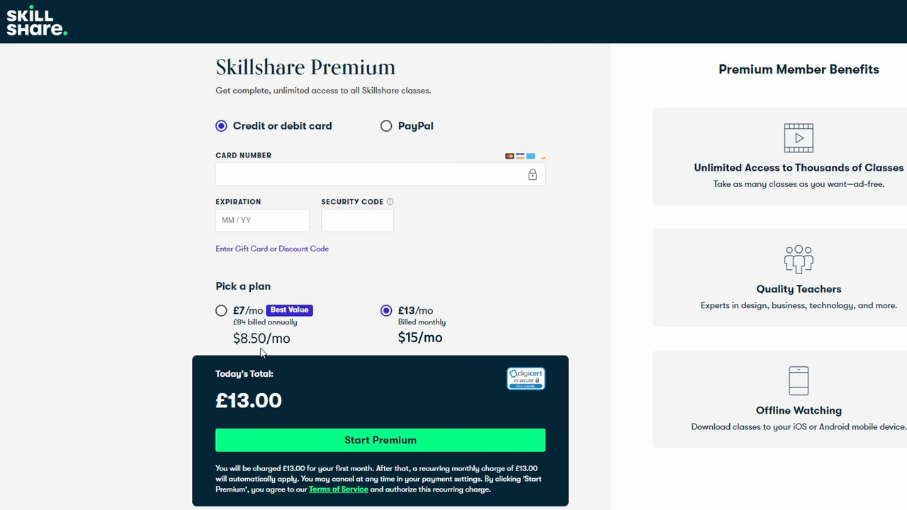
left_click(222, 311)
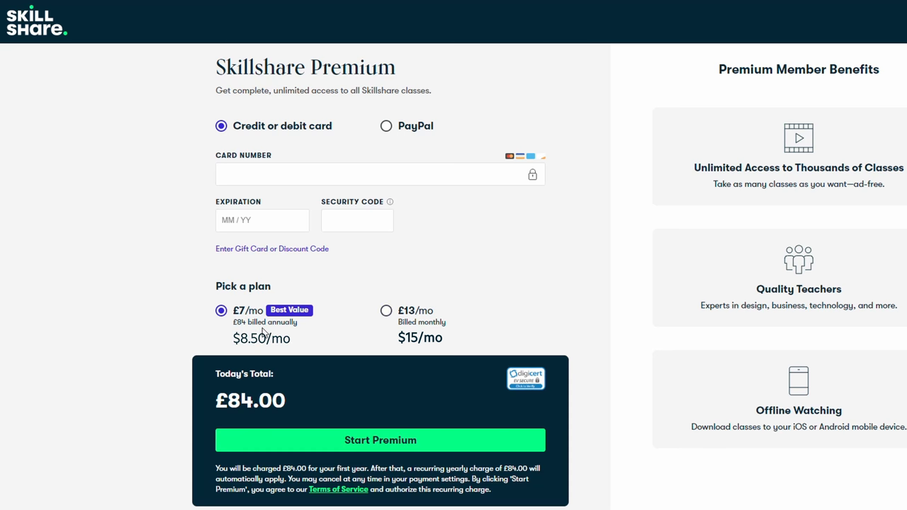